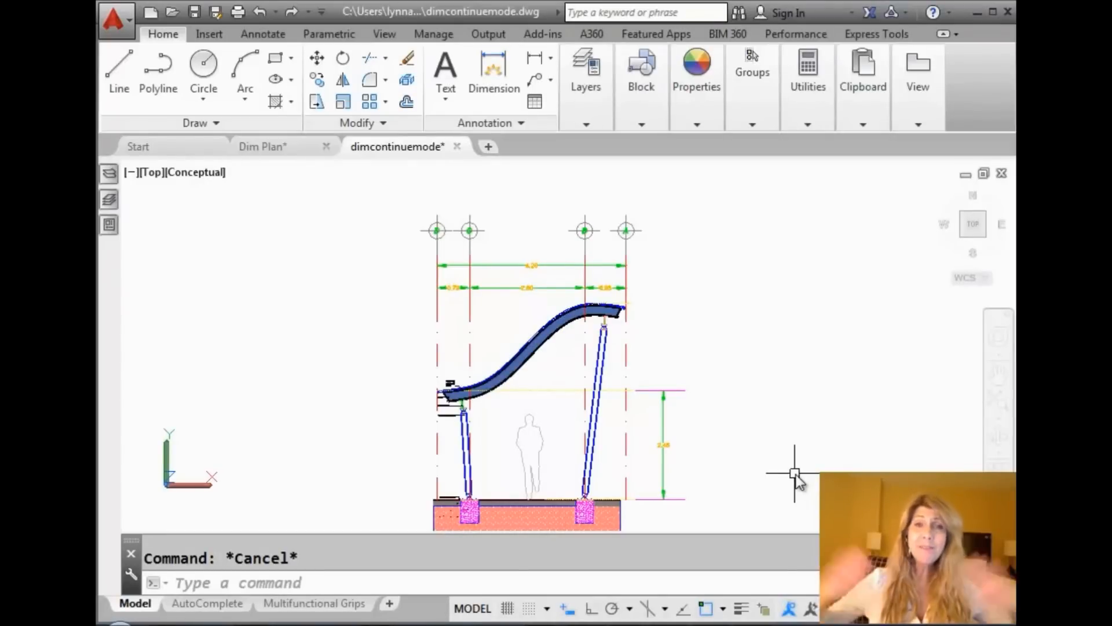
pyautogui.moveTo(805, 474)
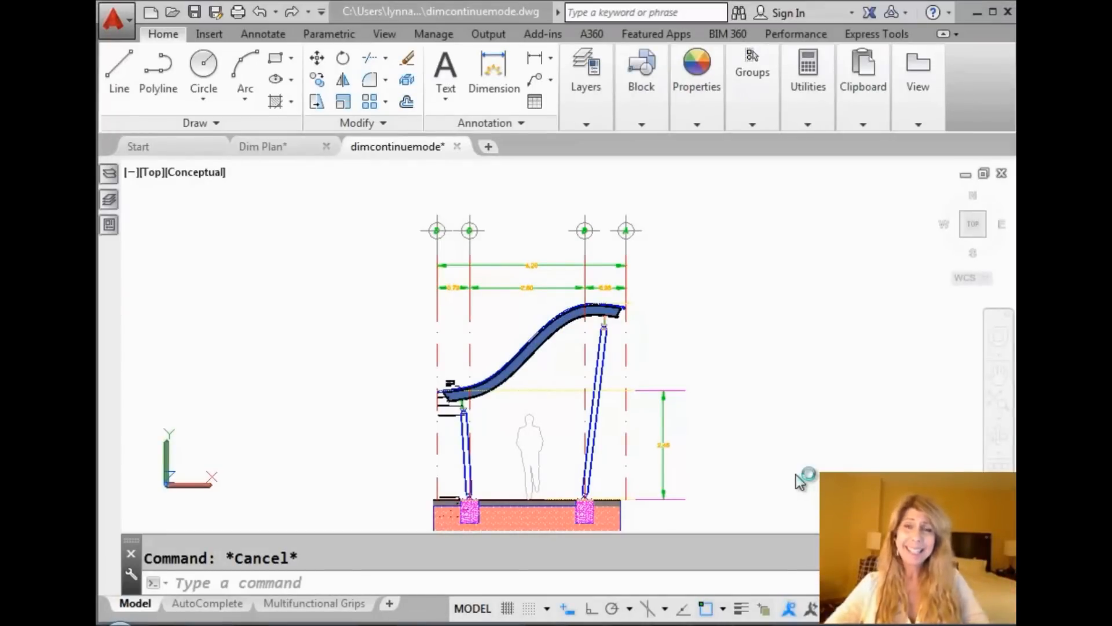
pyautogui.moveTo(800, 482)
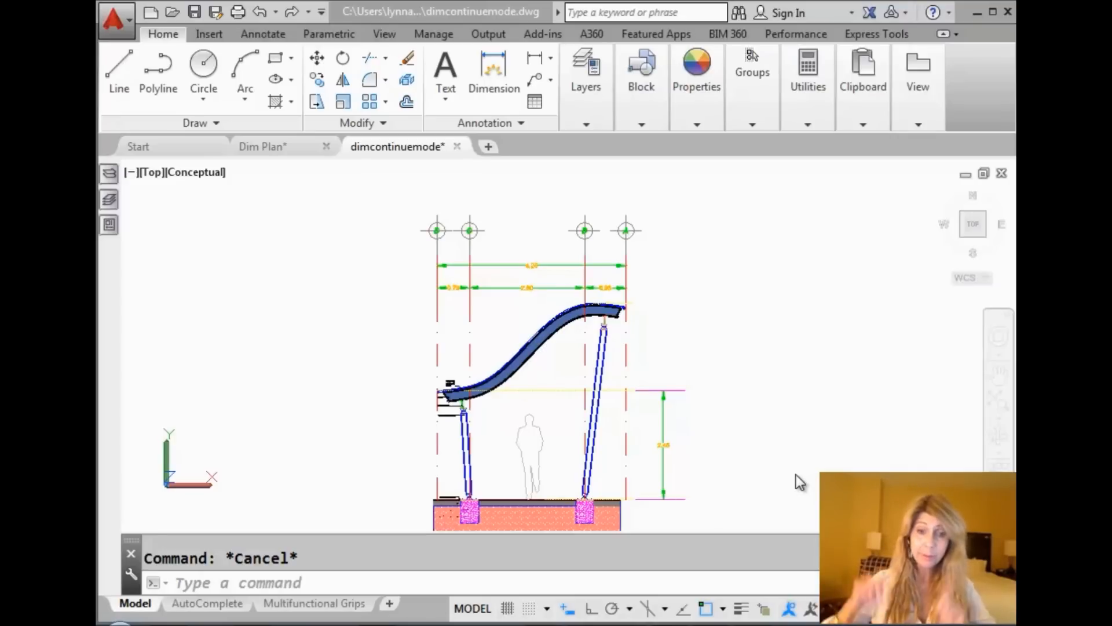
pyautogui.moveTo(794, 473)
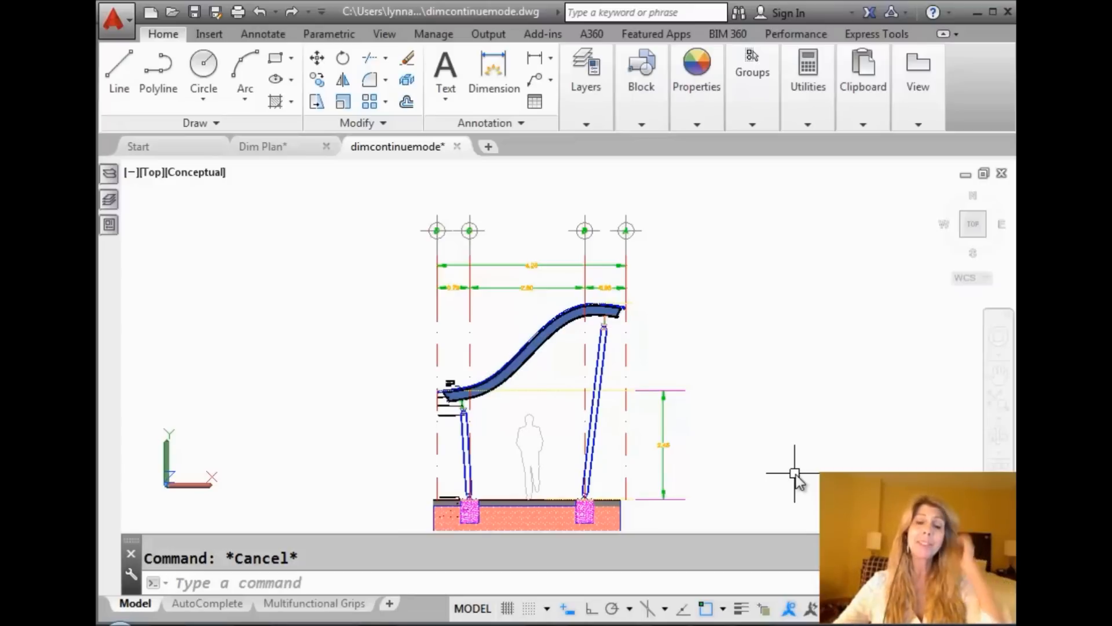
pyautogui.moveTo(698, 412)
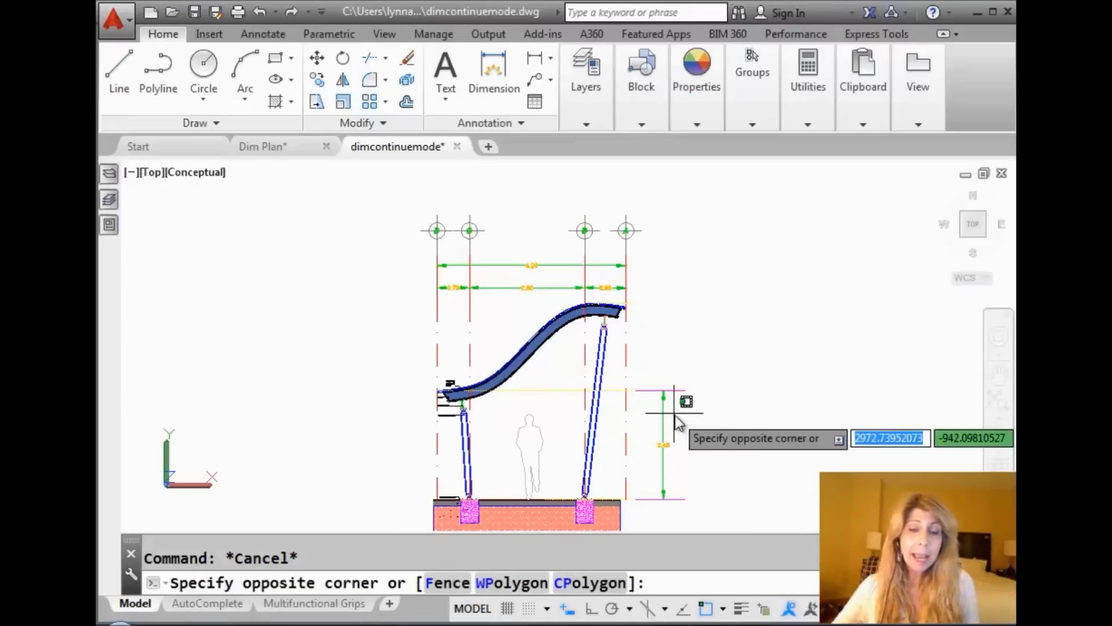
# Continue the green vertical dimension from its upper grip up to the canopy top.
pyautogui.press('Escape')
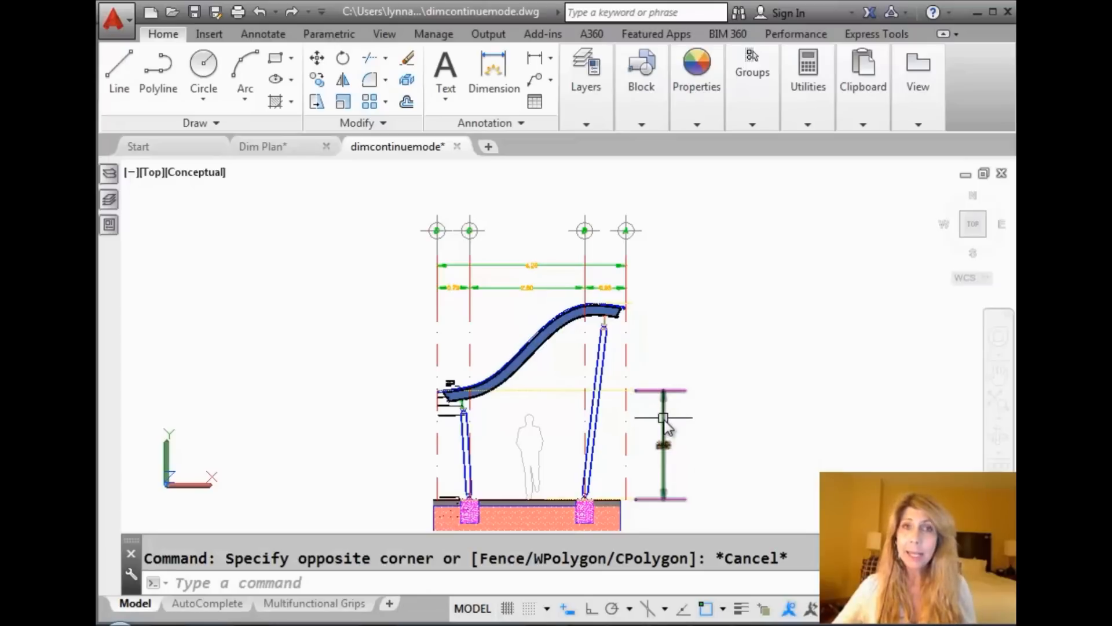
pyautogui.moveTo(664, 417)
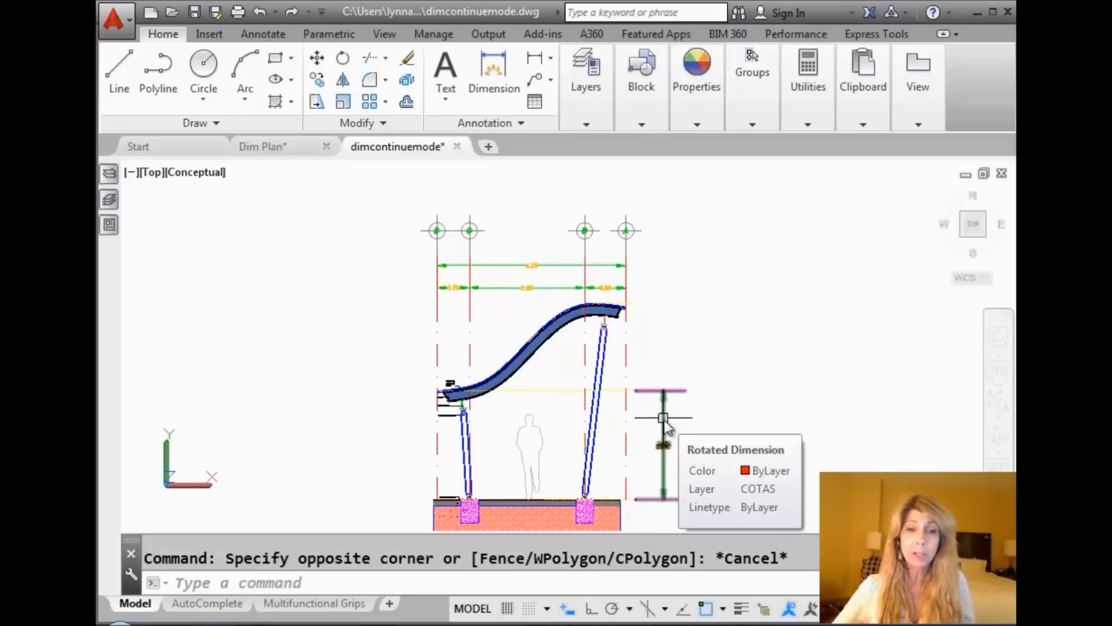
pyautogui.click(661, 417)
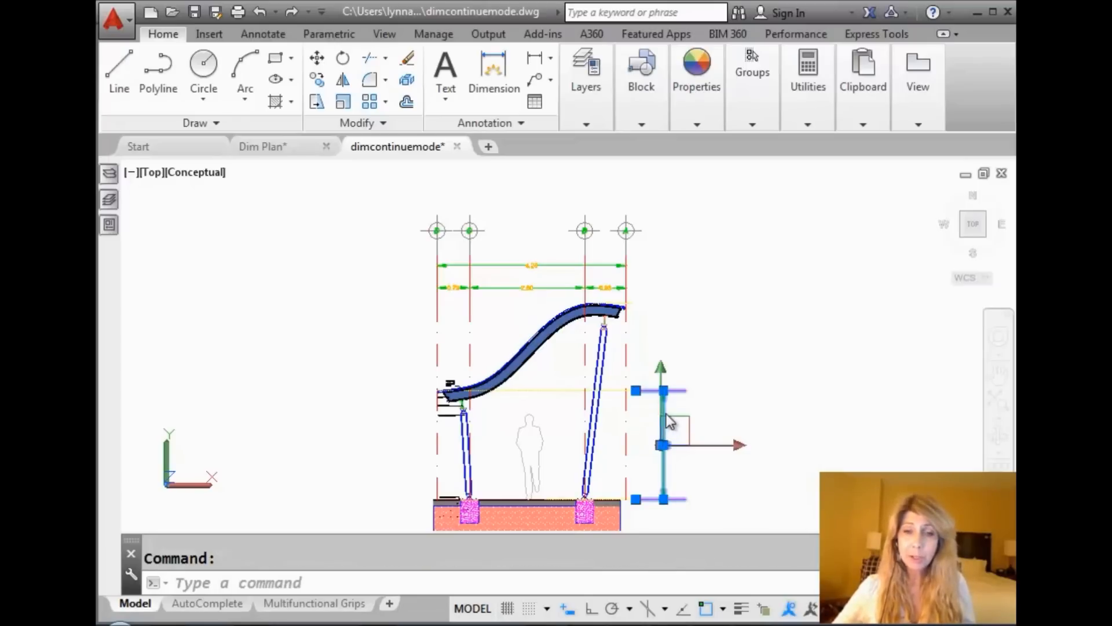
pyautogui.click(662, 390)
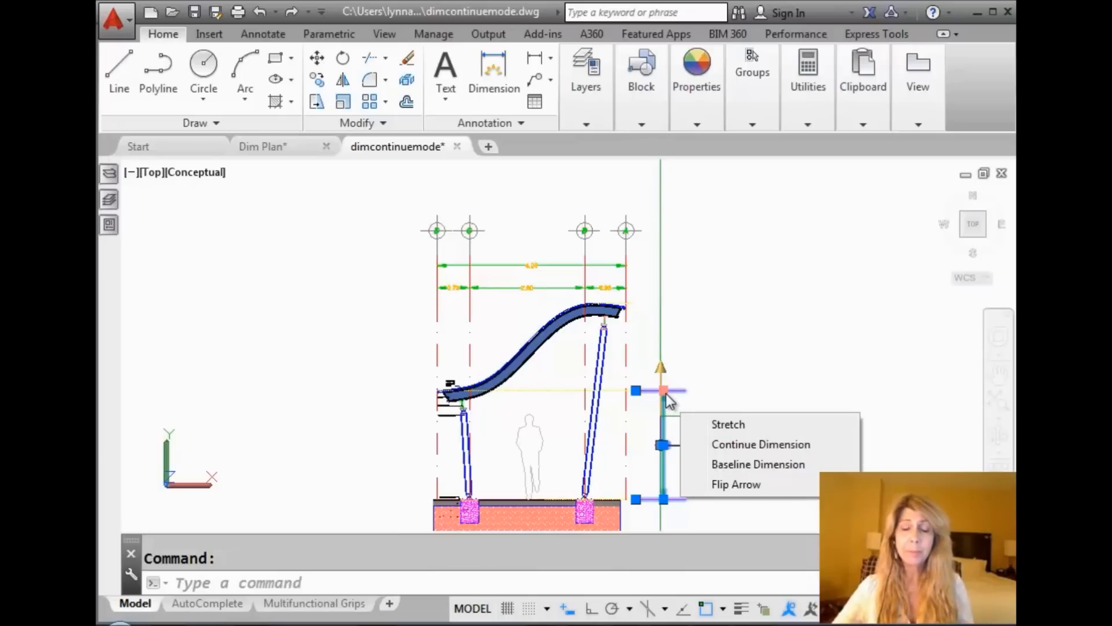
pyautogui.click(760, 443)
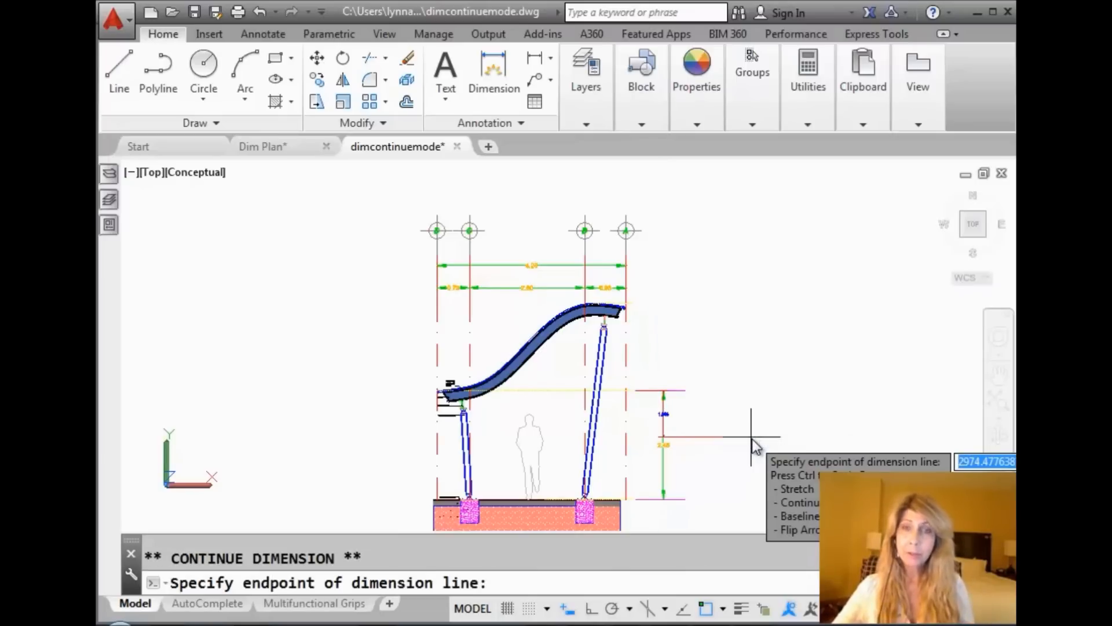
pyautogui.moveTo(642, 230)
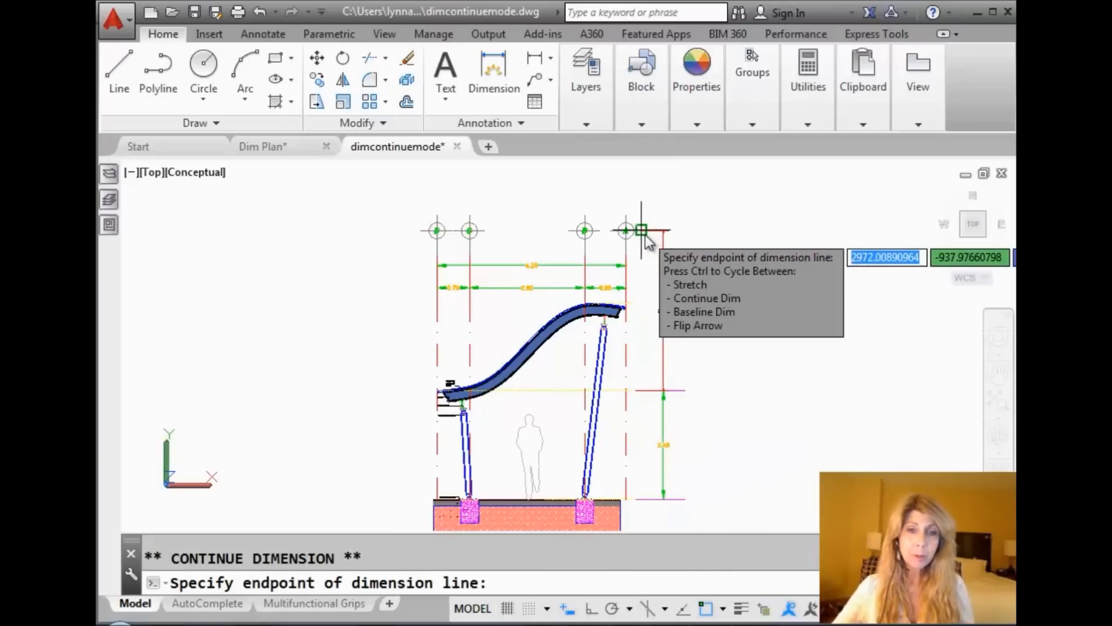
pyautogui.moveTo(706, 220)
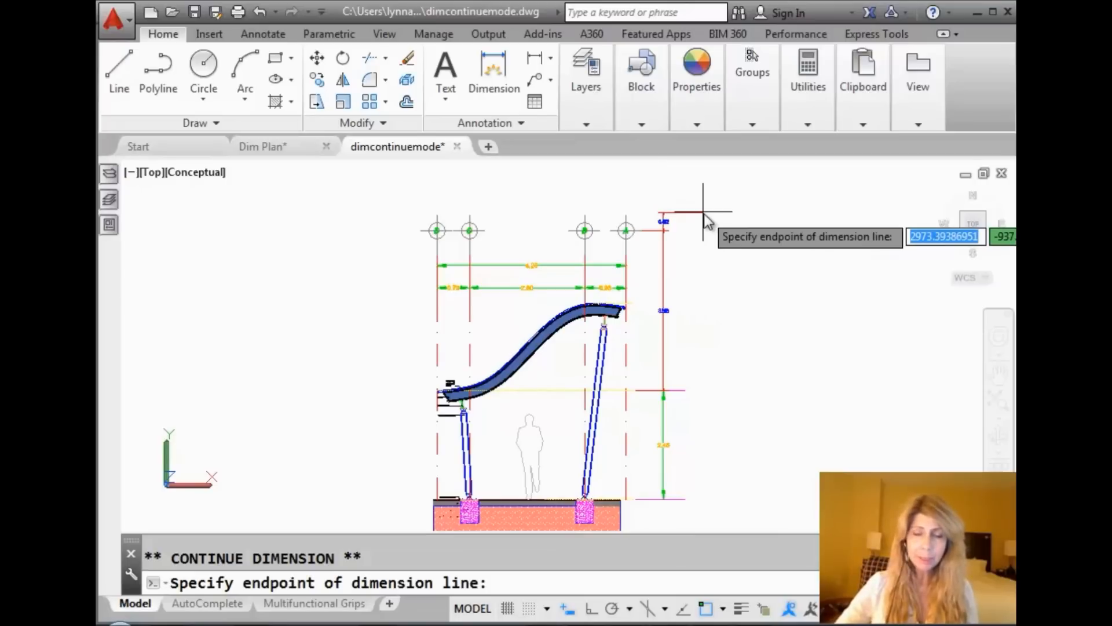
pyautogui.moveTo(717, 220)
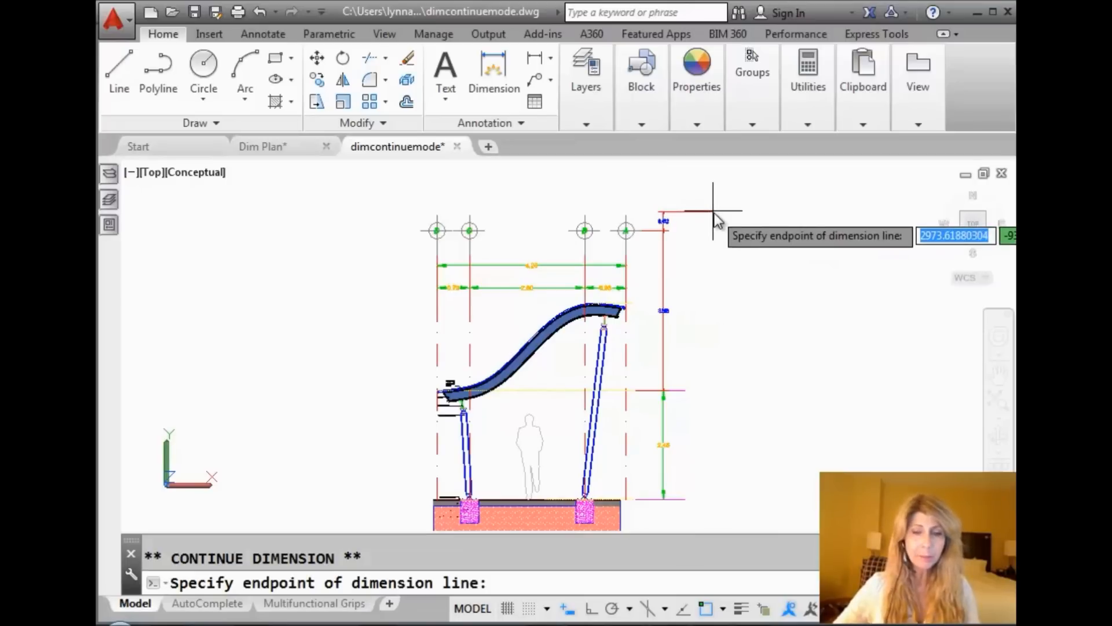
pyautogui.press('Escape')
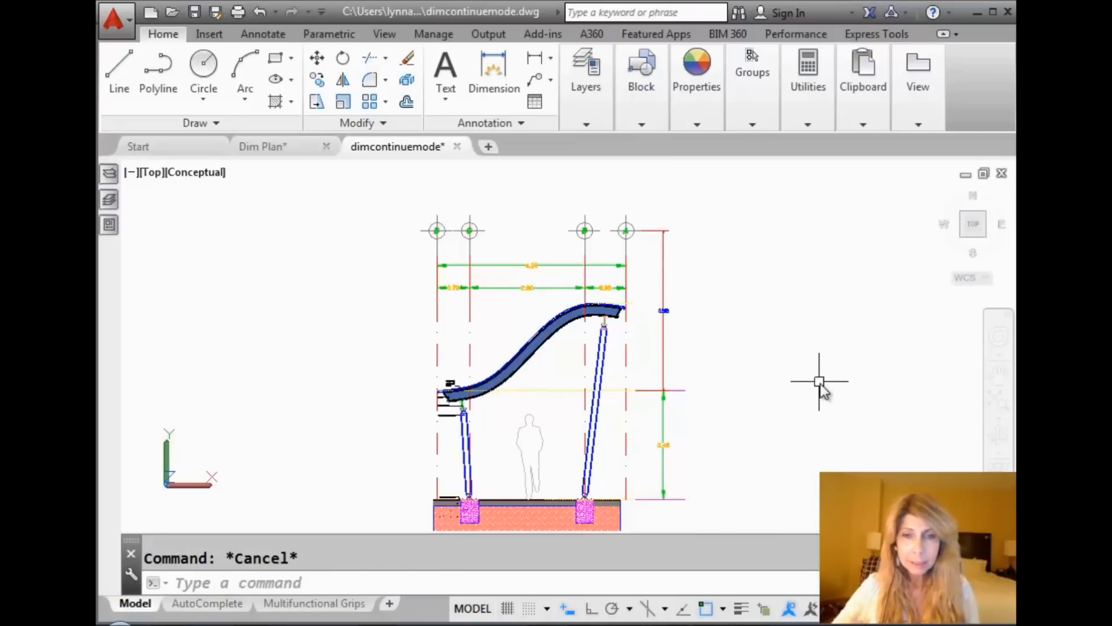
pyautogui.moveTo(698, 430)
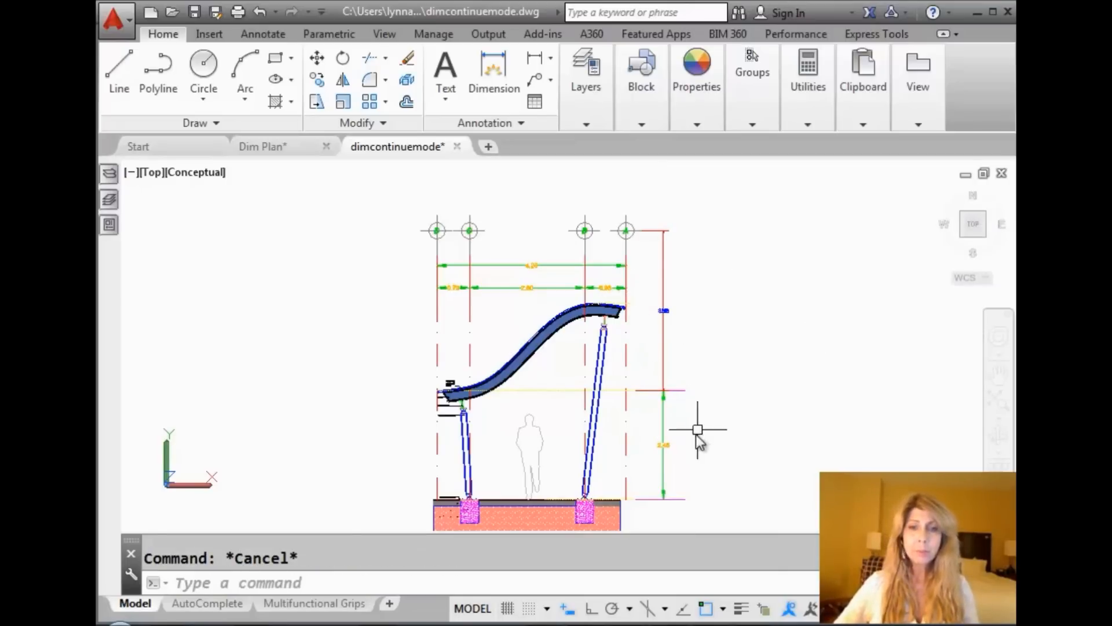
pyautogui.moveTo(688, 431)
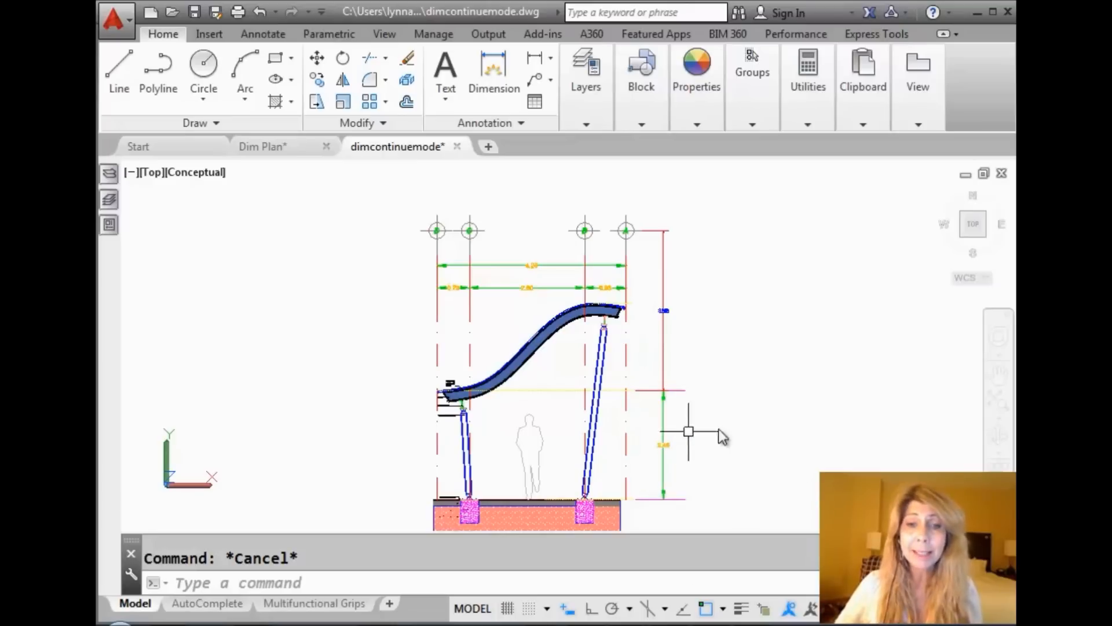
pyautogui.moveTo(716, 427)
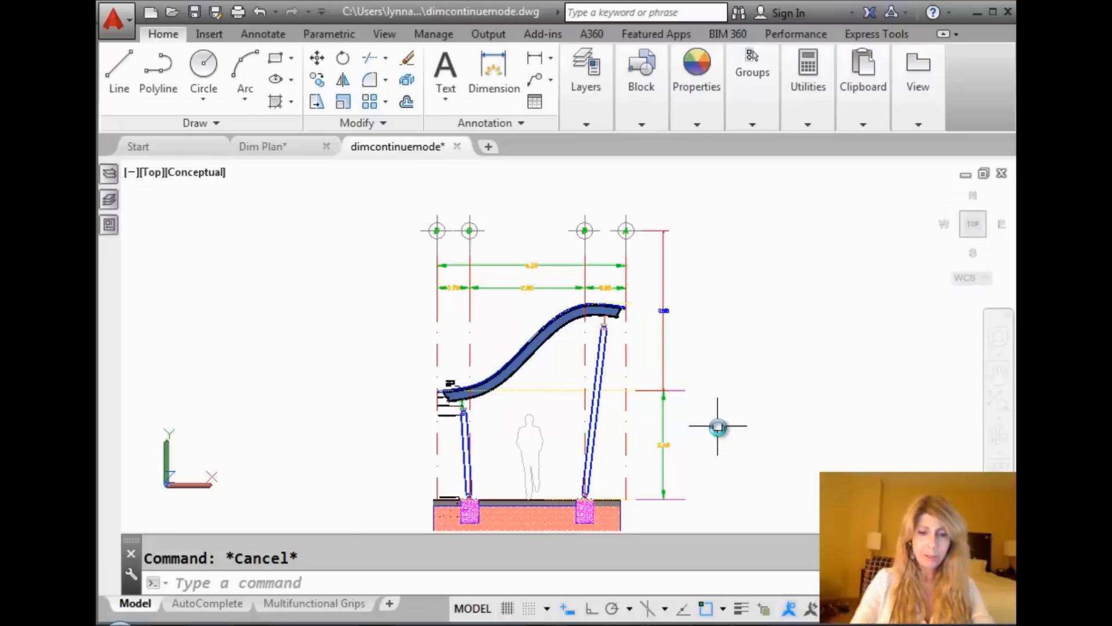
pyautogui.moveTo(722, 435)
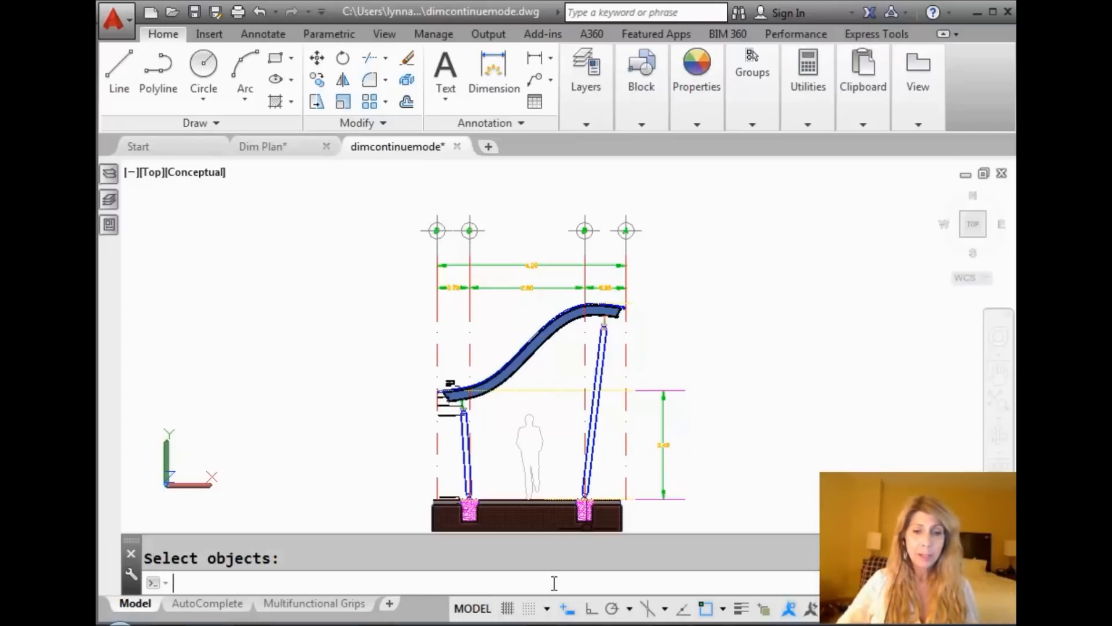
# Set the DIMCONTINUEMODE system variable to 1.
pyautogui.write('dimconti')
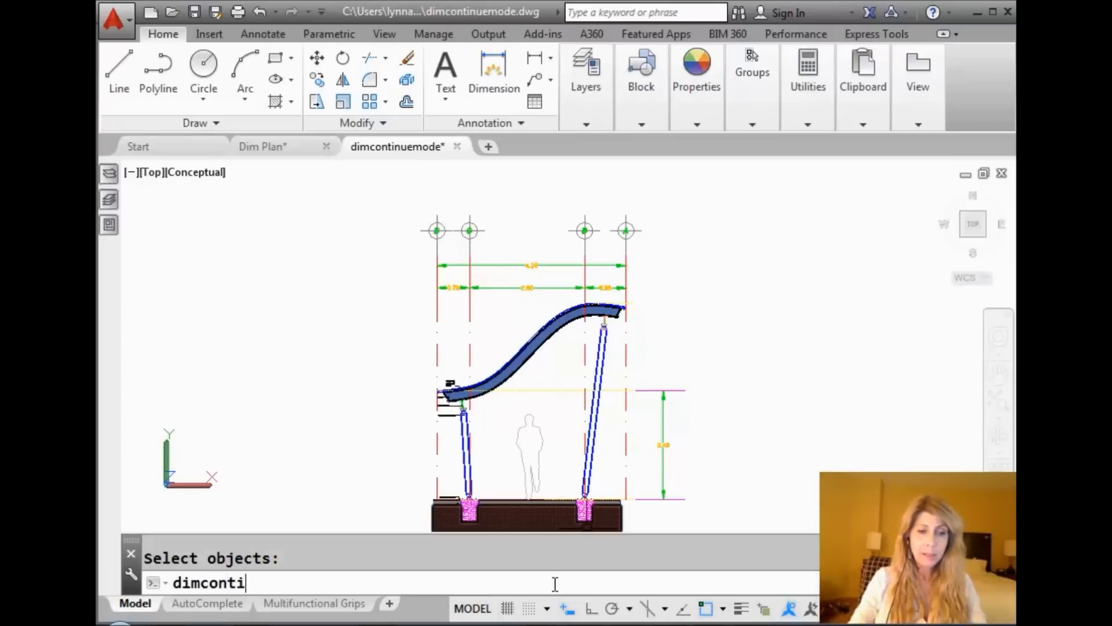
pyautogui.press('Return')
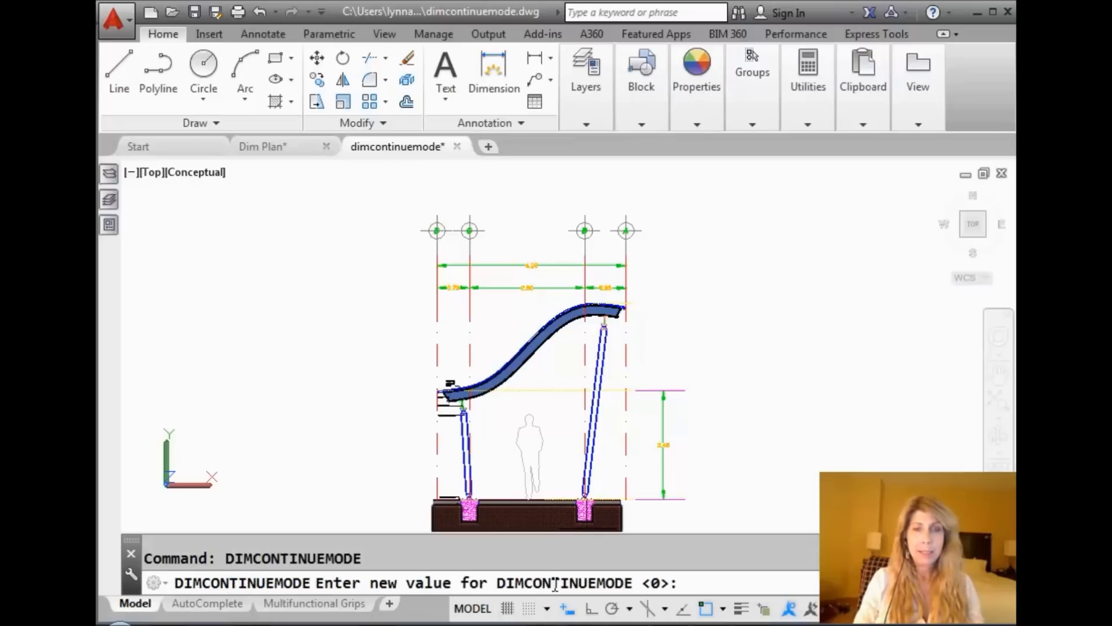
pyautogui.write('1')
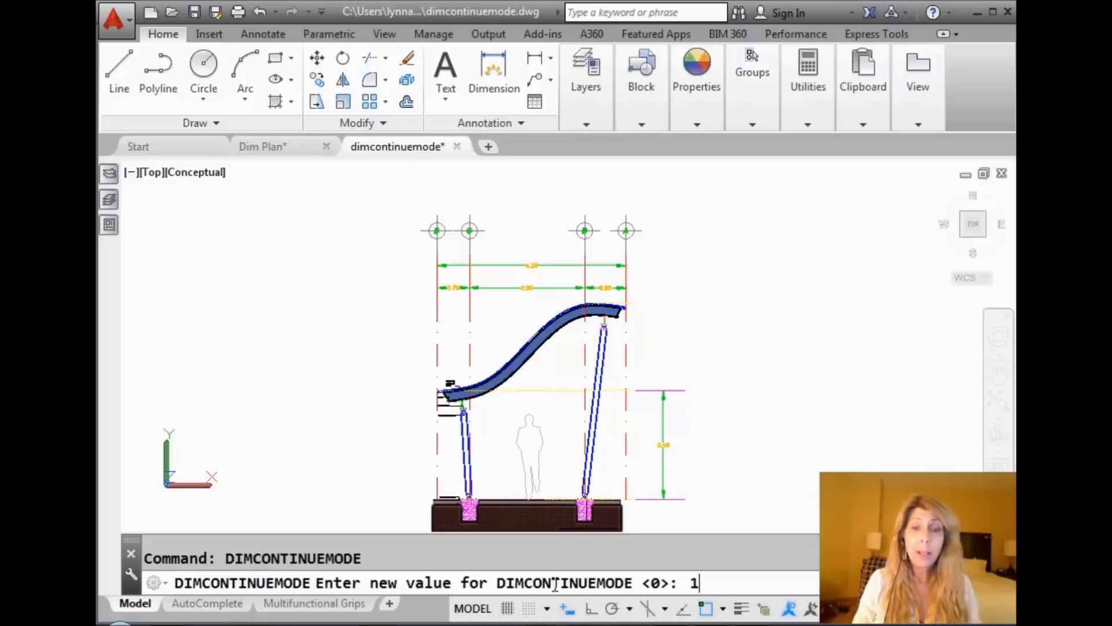
pyautogui.press('Return')
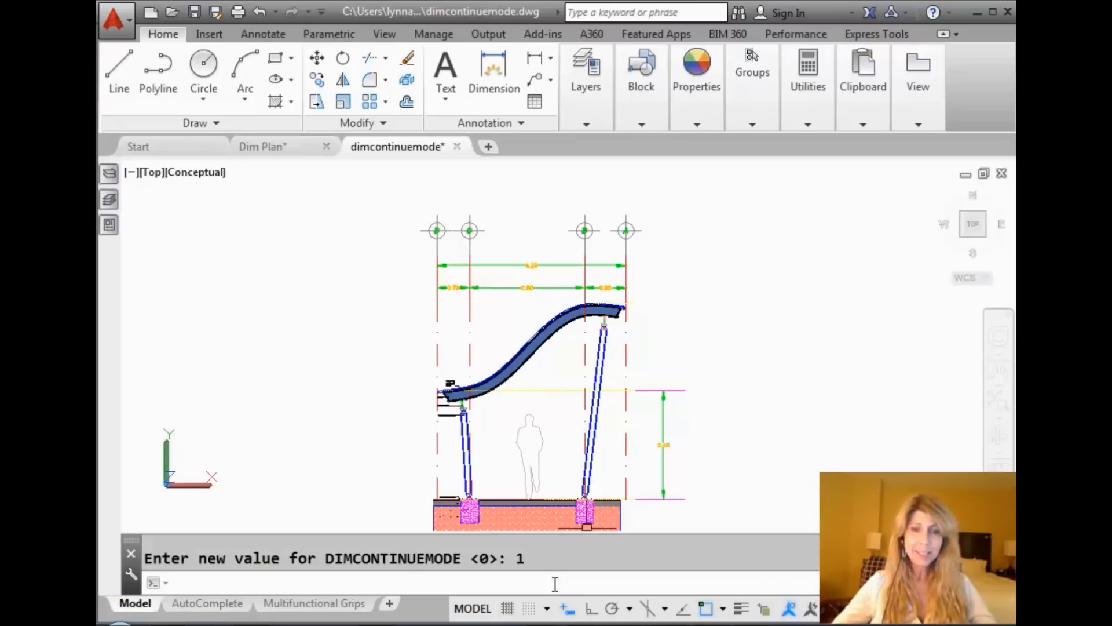
pyautogui.press('Return')
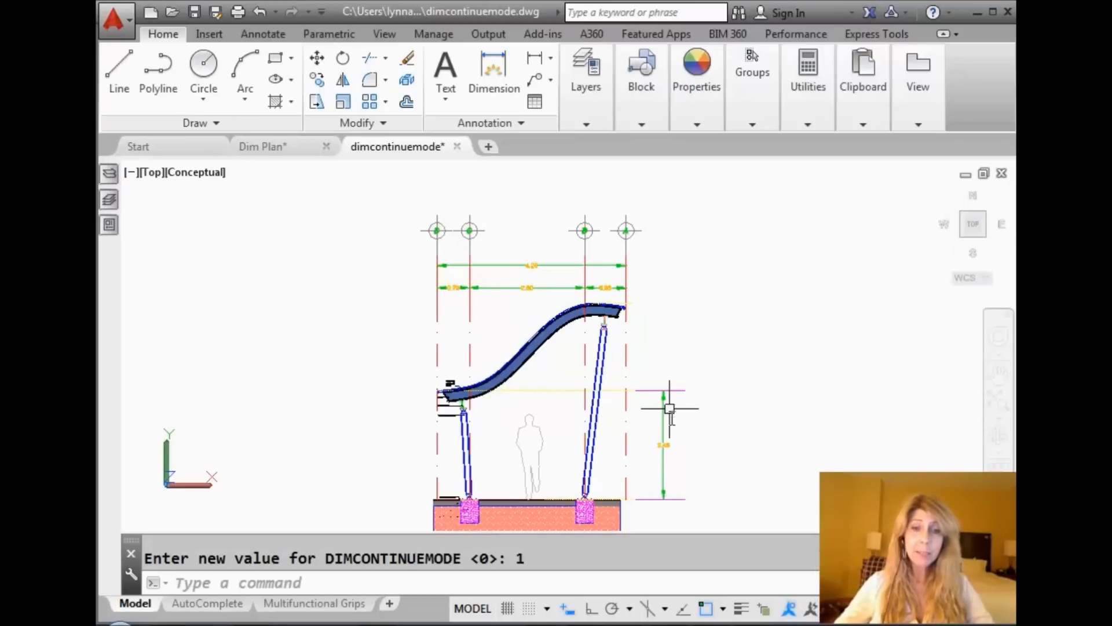
# Continue the green dimension from its upper end to the top grid level, keeping DIMCONTINUEMODE unchanged.
pyautogui.press('Return')
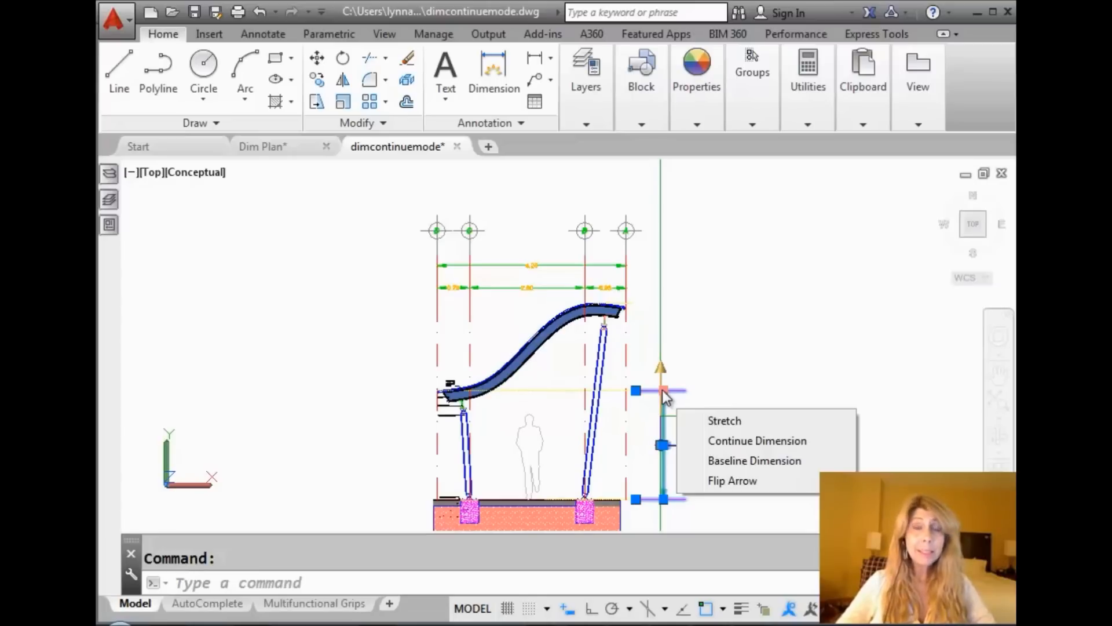
pyautogui.click(757, 440)
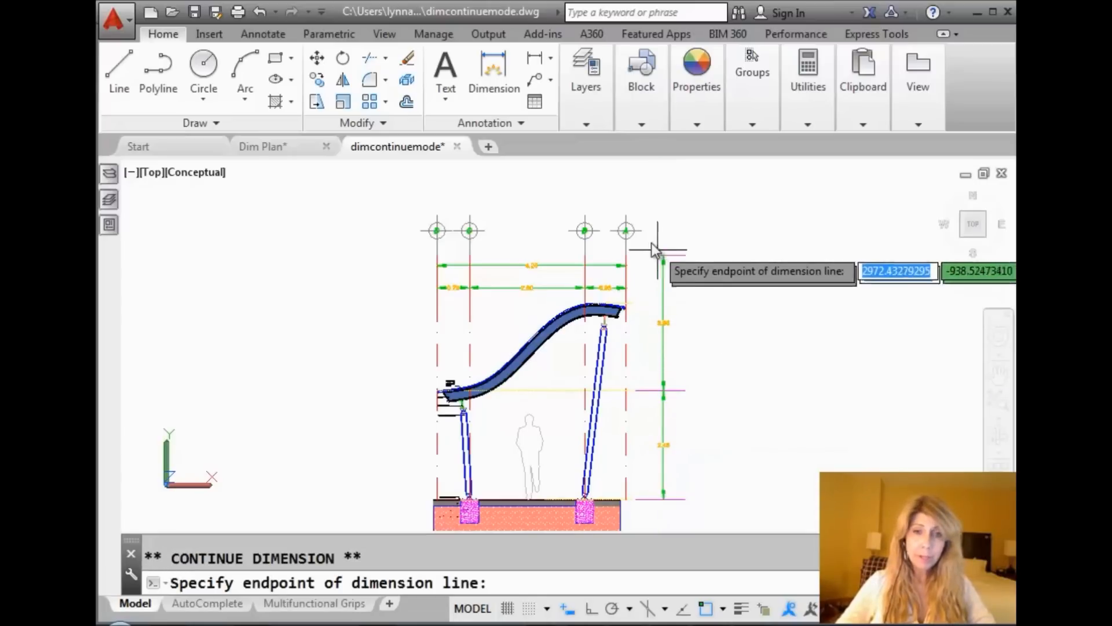
pyautogui.moveTo(677, 173)
pyautogui.write('DIMCONTINUEMODE')
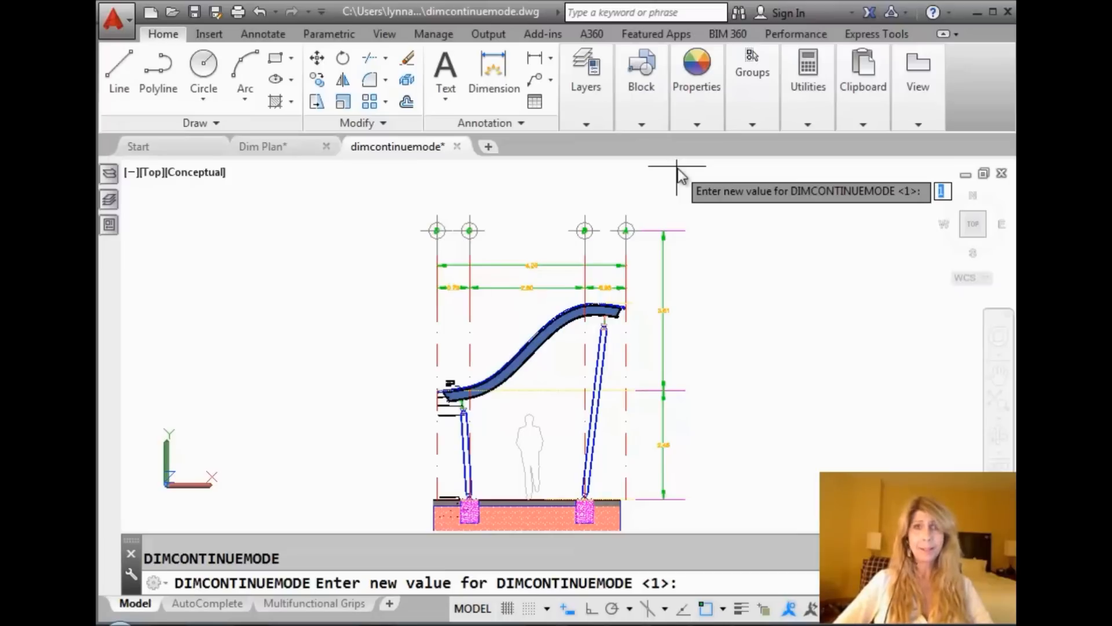
pyautogui.press('Escape')
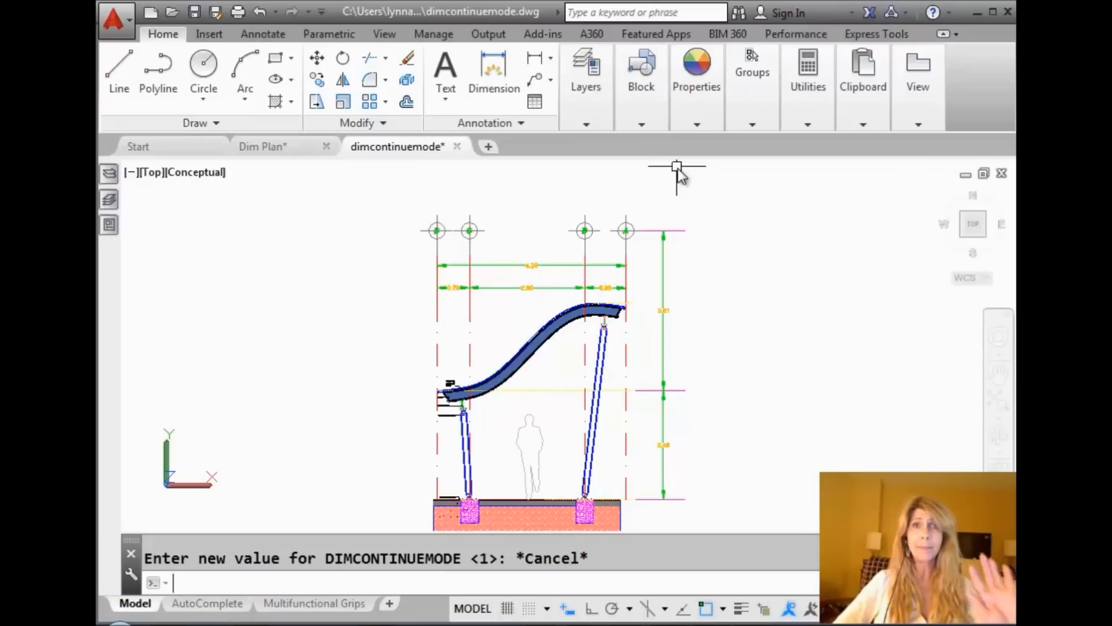